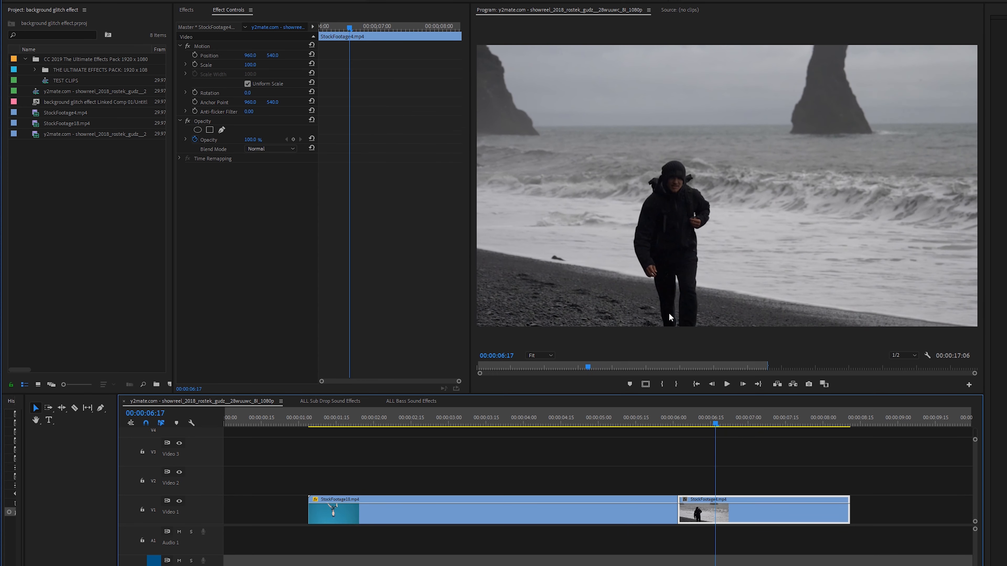
- Select the underwater diver clip (StockFootage18) on V1 so its frame shows in the monitor
click(474, 418)
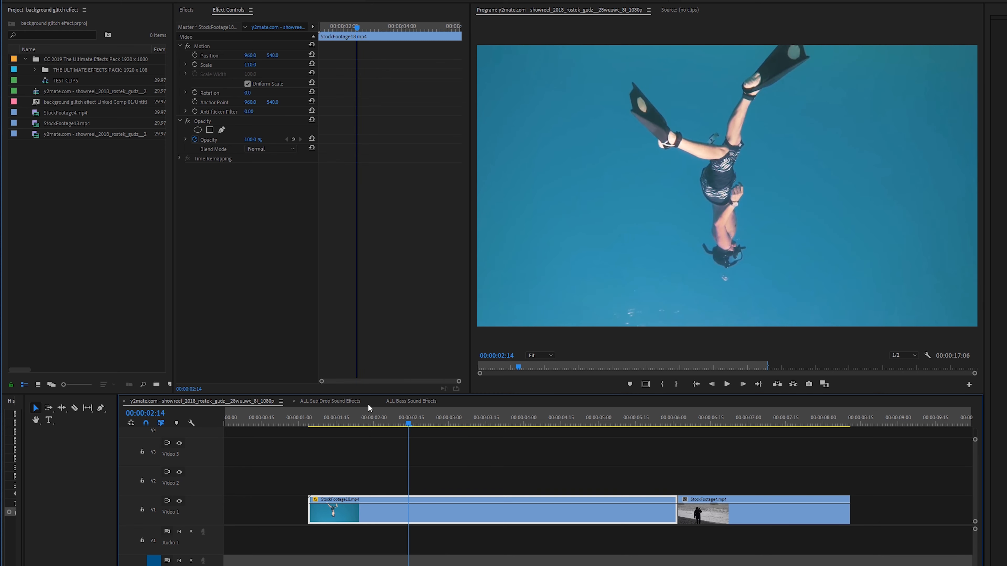
- Apply a Color Key to the diver clip keying the blue water at tolerance 33
click(186, 9)
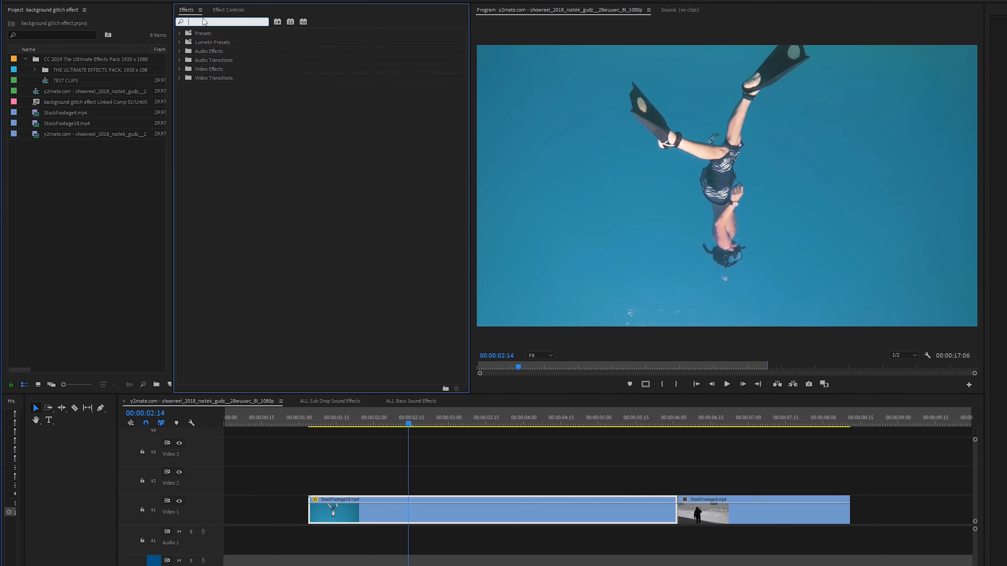
text(color key)
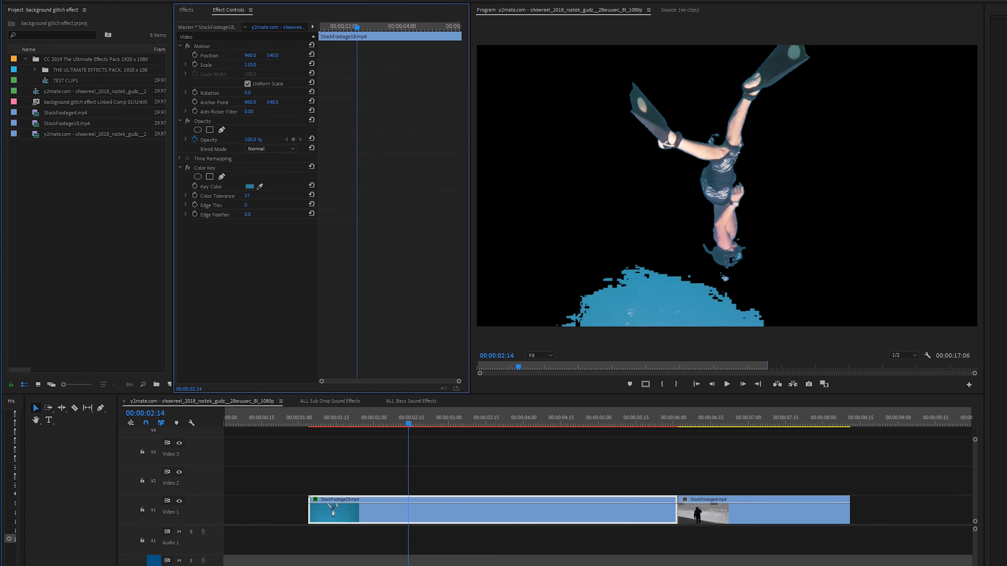
click(247, 195)
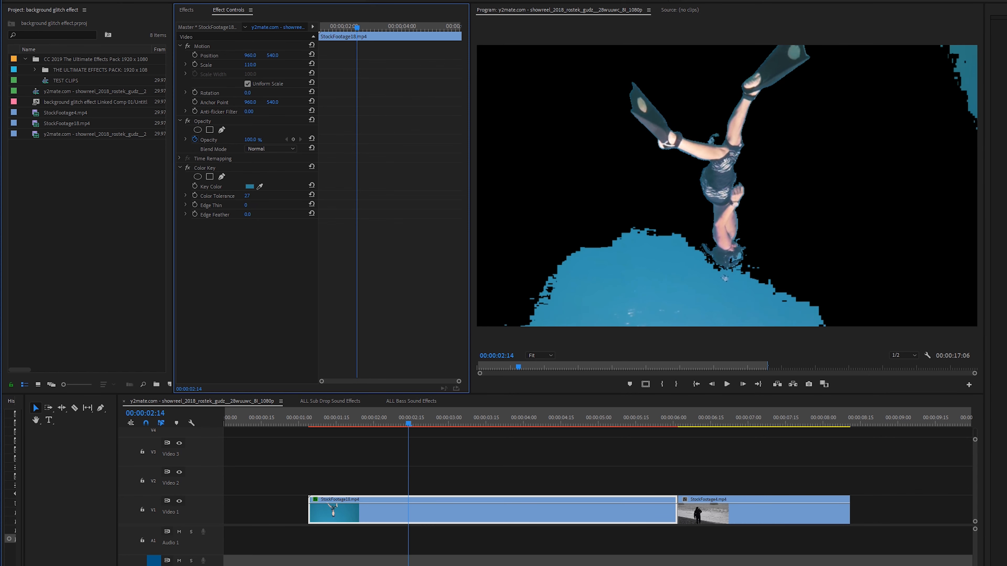
click(247, 195)
text(35)
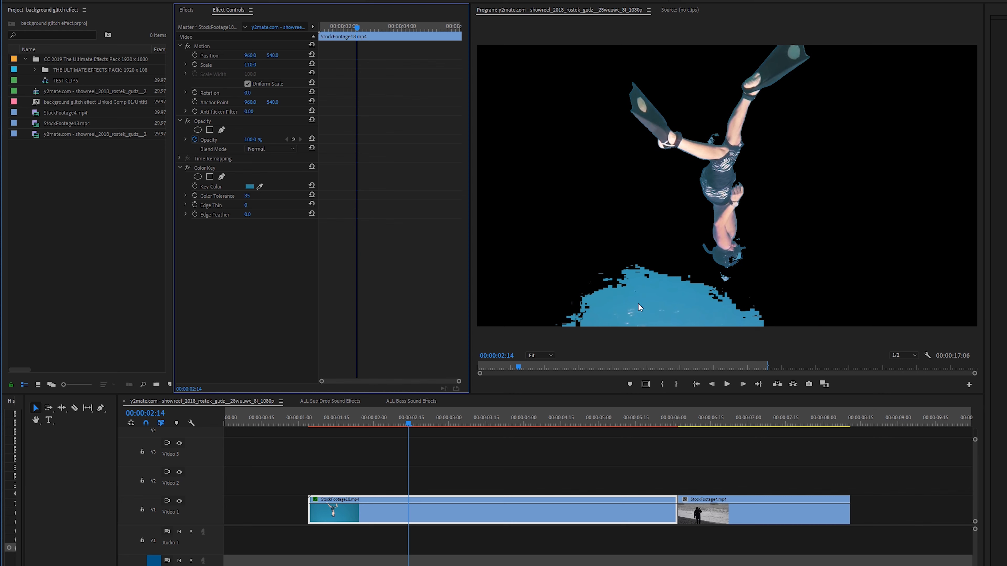
mouse_move(226, 202)
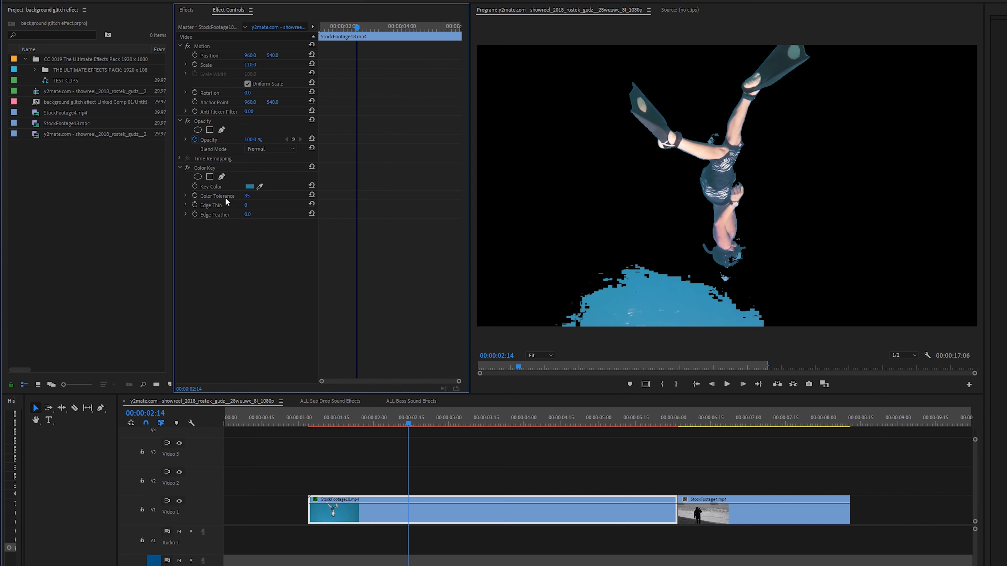
- Duplicate the Color Key effect and set the copy's tolerance to 32
right_click(204, 167)
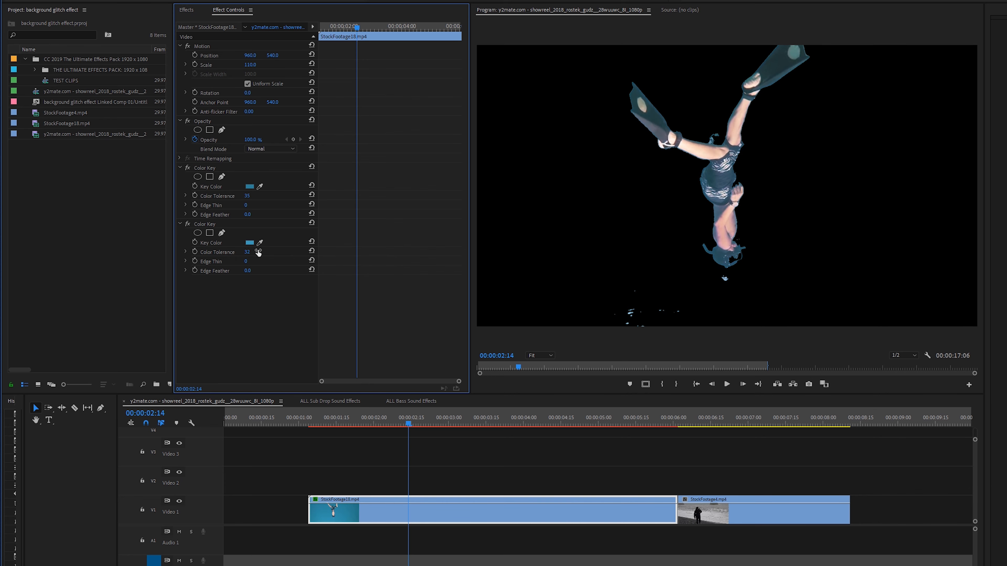
mouse_move(719, 54)
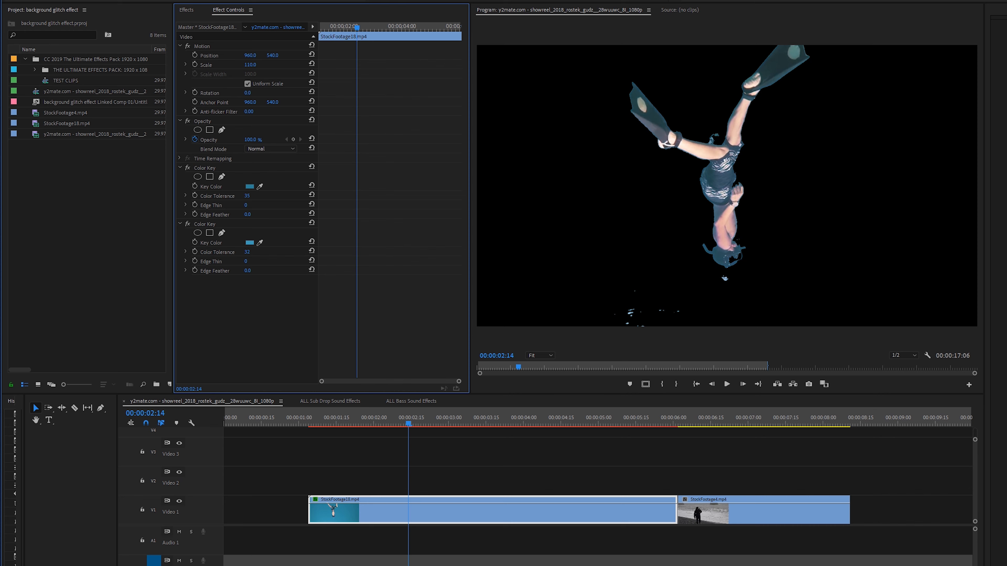
mouse_move(641, 352)
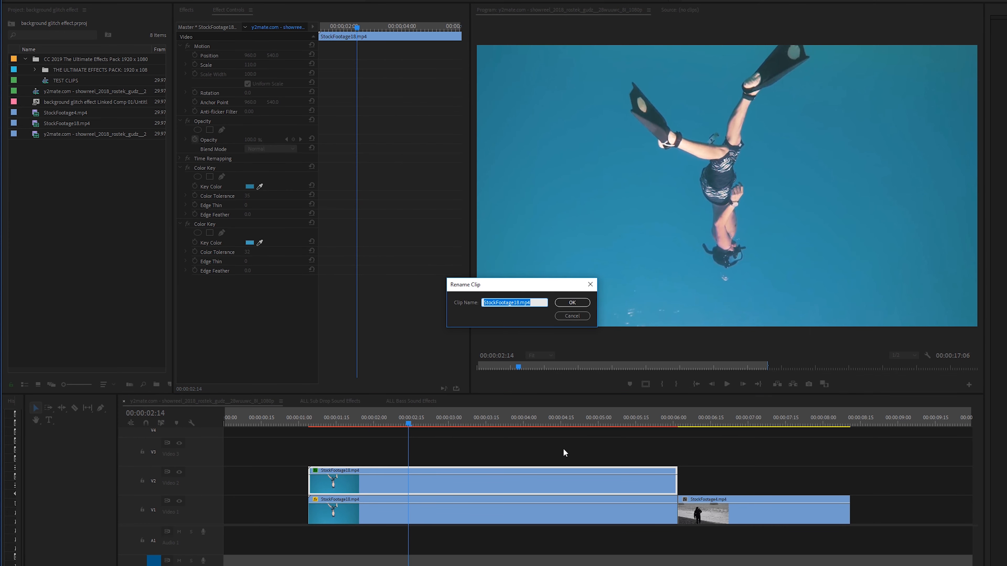
- Rename the copied diver clip on V2 to 'mask layer'
text(mask lay)
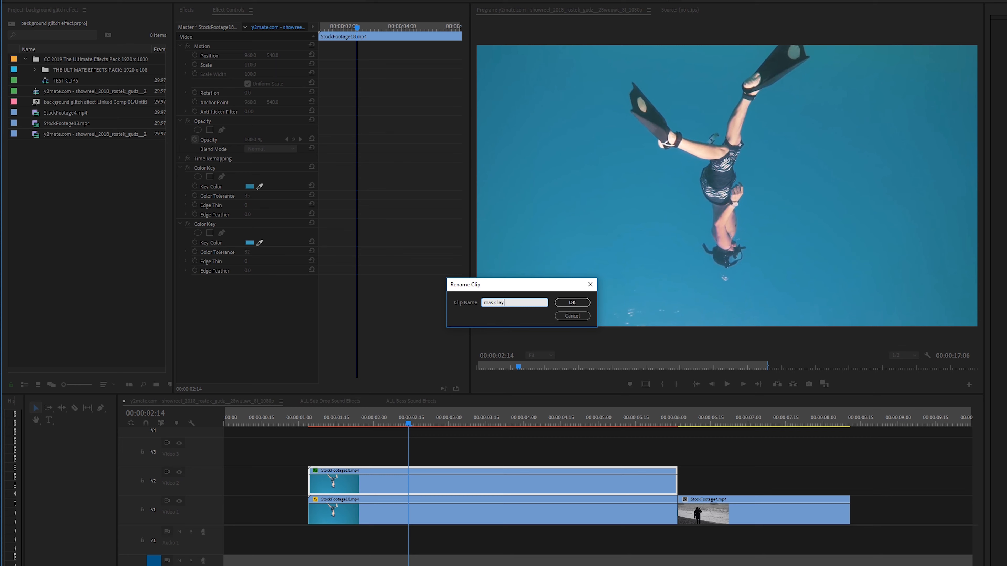
click(571, 302)
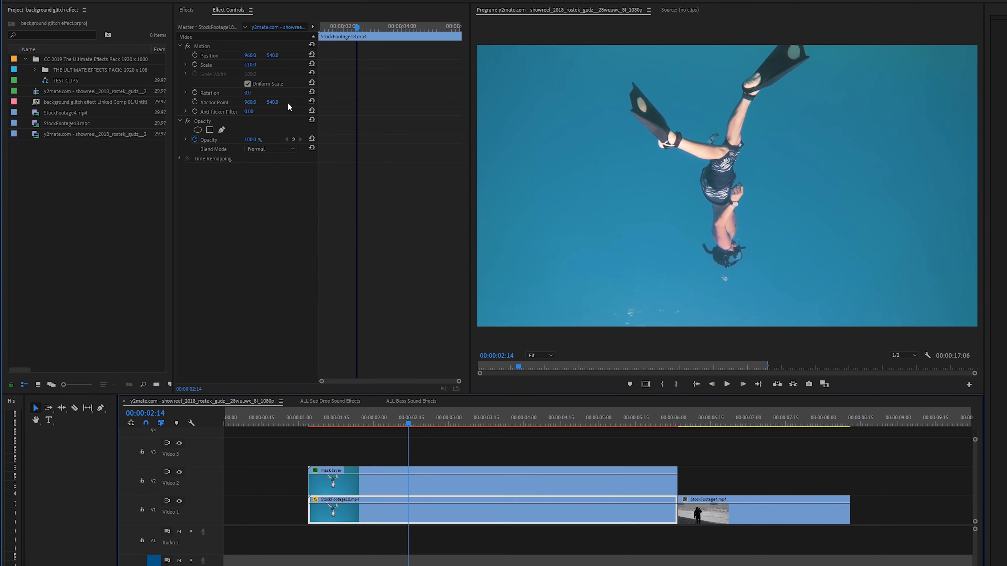
drag(250, 55, 238, 55)
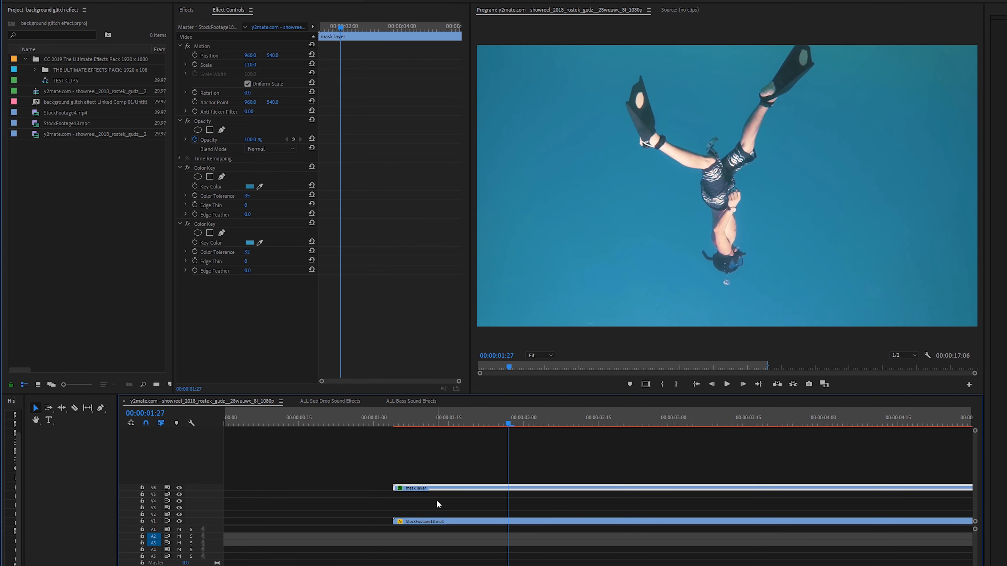
mouse_move(50, 88)
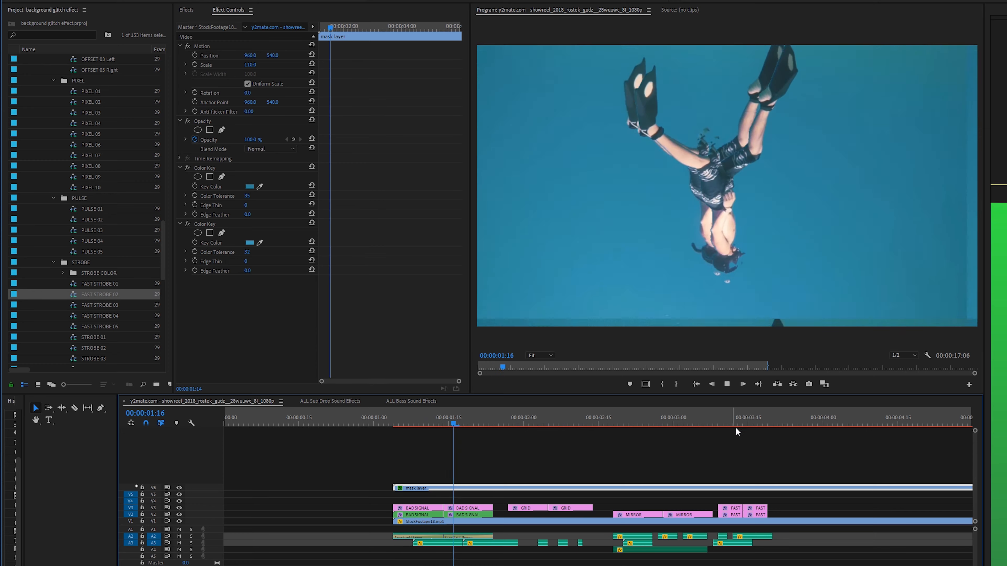
- Review the stacked glitch preset layers and park the playhead near the four-second mark
click(736, 423)
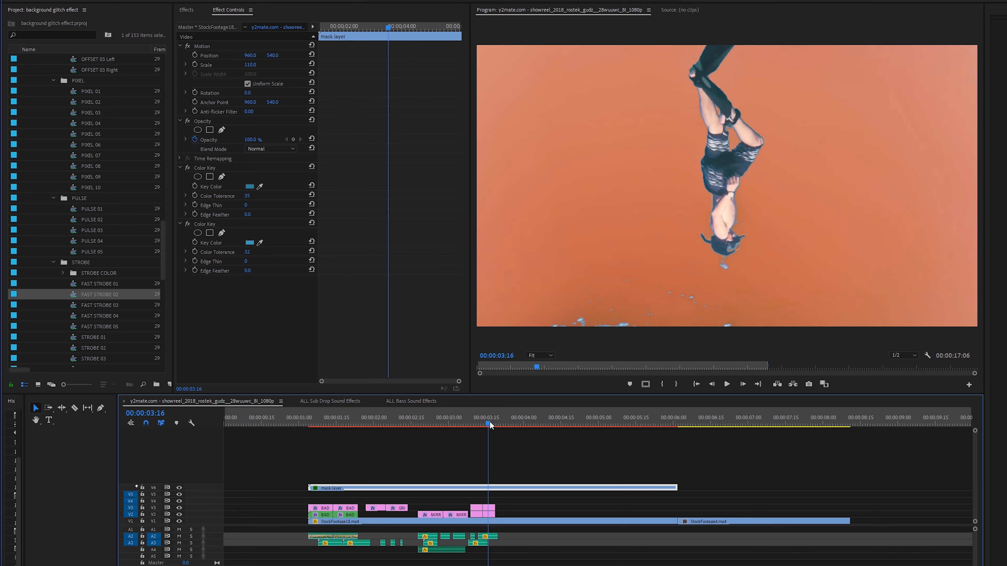
click(553, 423)
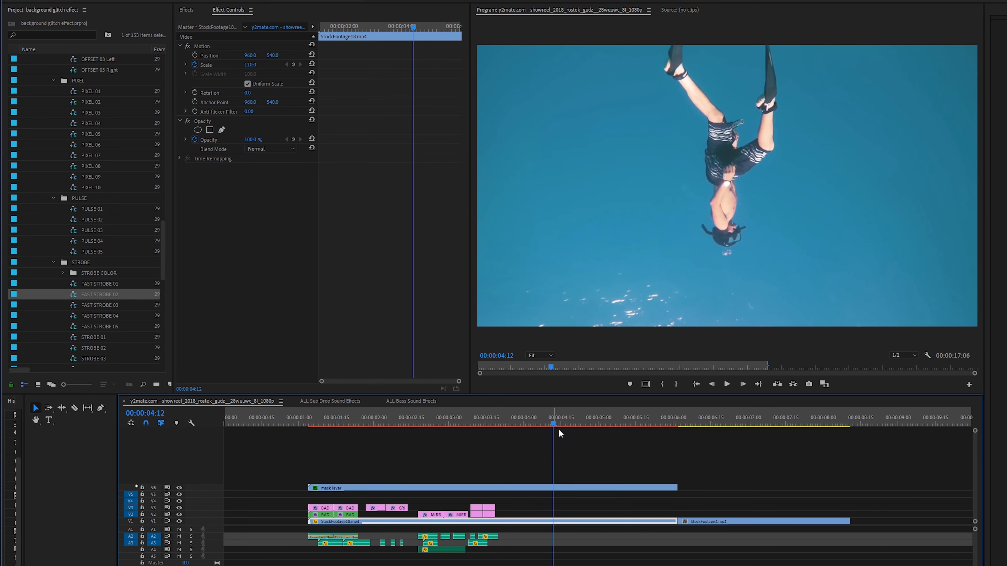
mouse_move(460, 511)
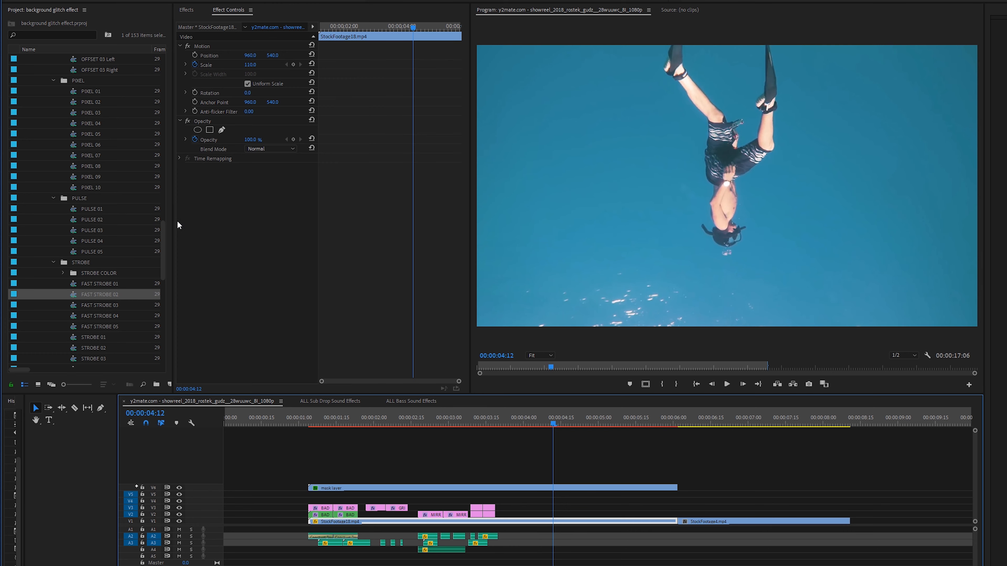
- Create a new Adjustment Layer item in the Project panel
click(189, 384)
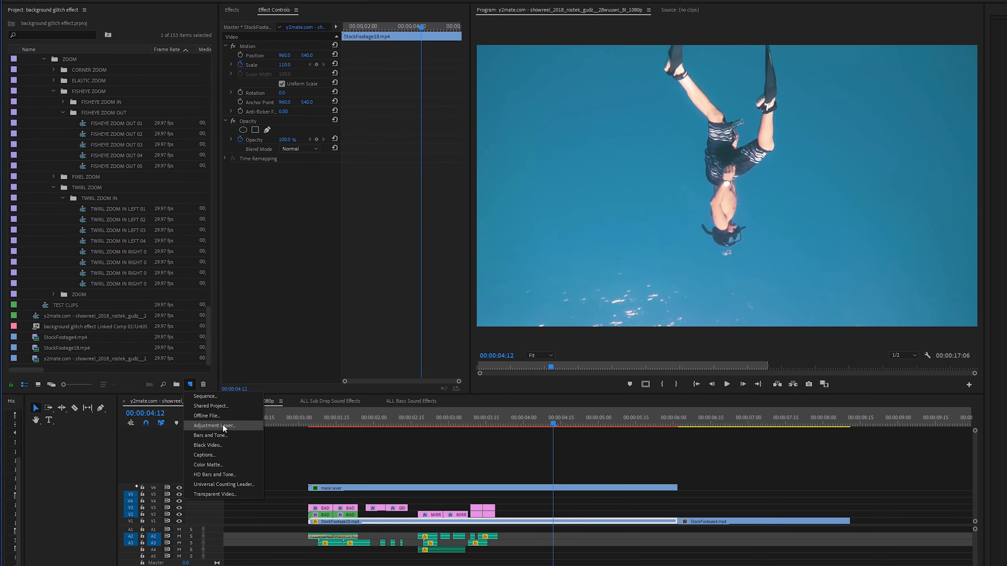
click(214, 426)
text(transfor)
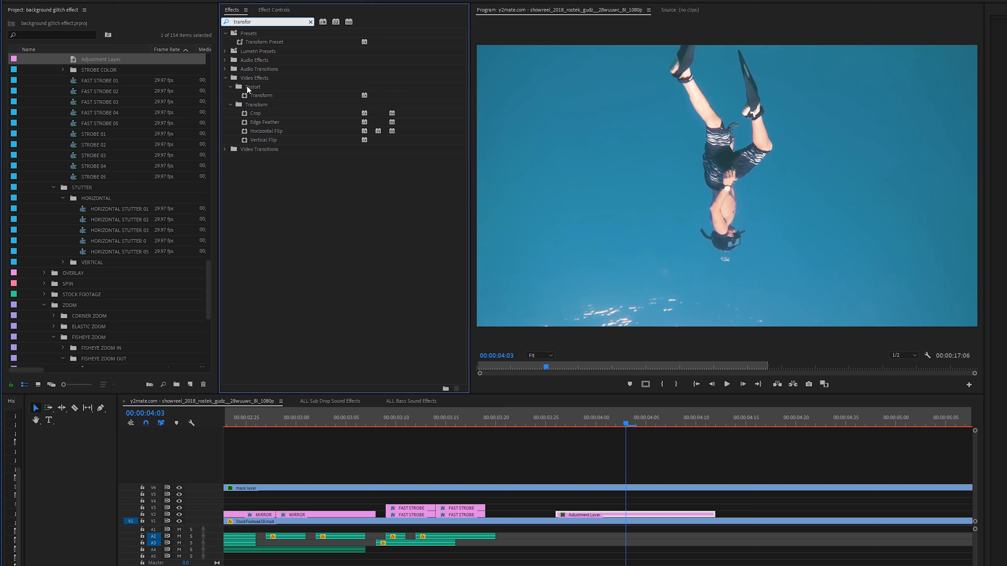
- Add a Transform effect to the adjustment layer with alternating scale keyframes around 105 for a stutter
click(260, 94)
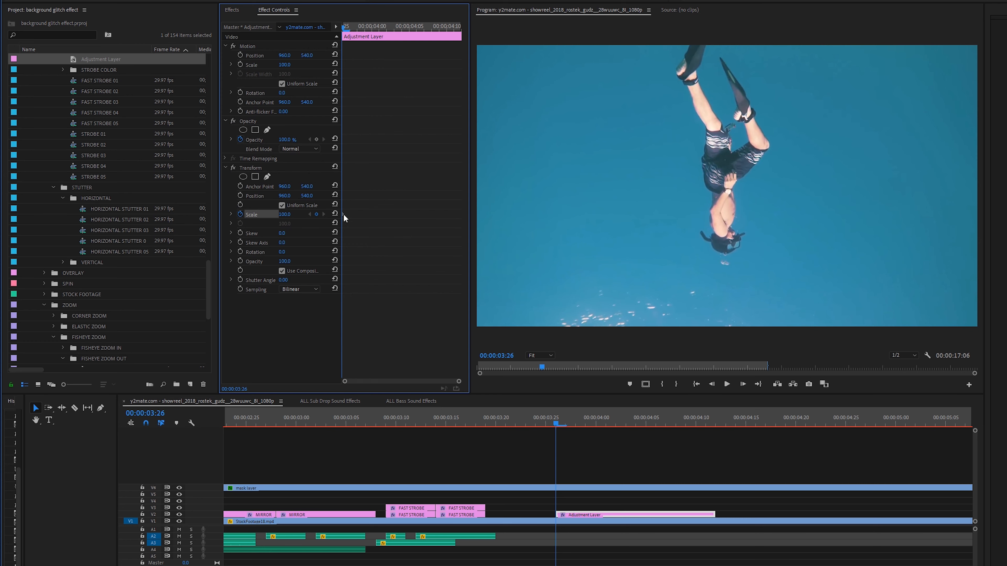
mouse_move(395, 100)
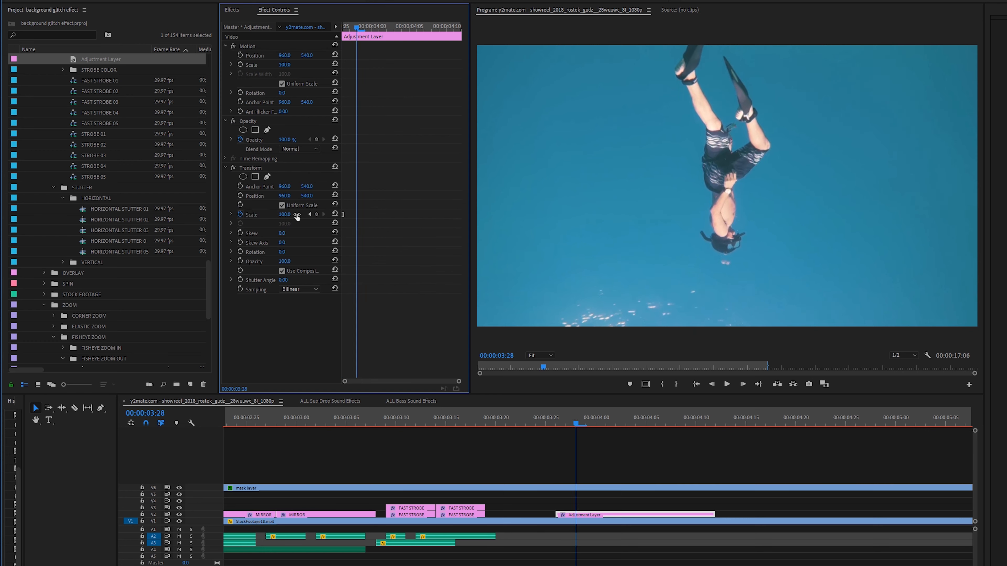
drag(286, 214, 295, 214)
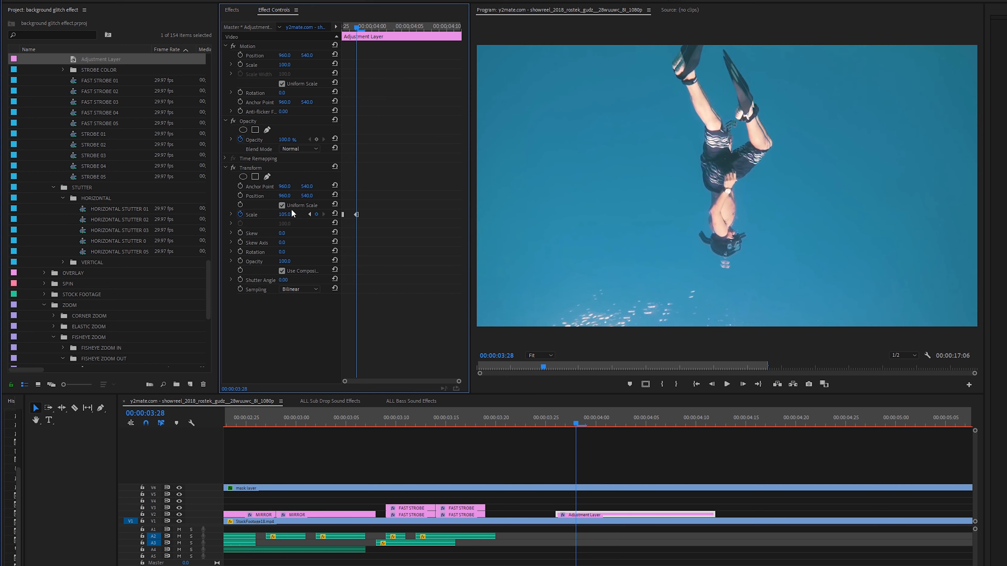
click(289, 214)
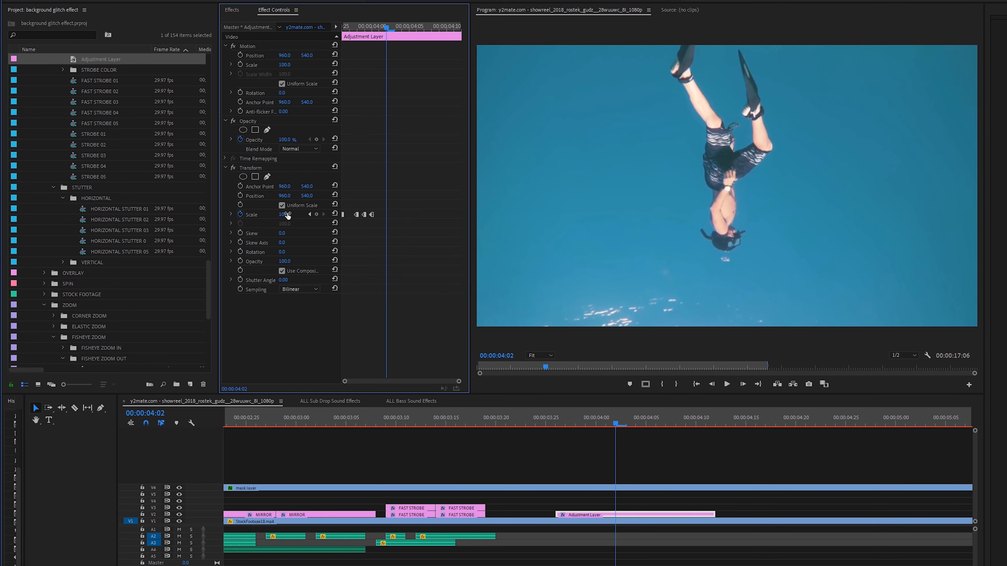
drag(284, 214, 294, 214)
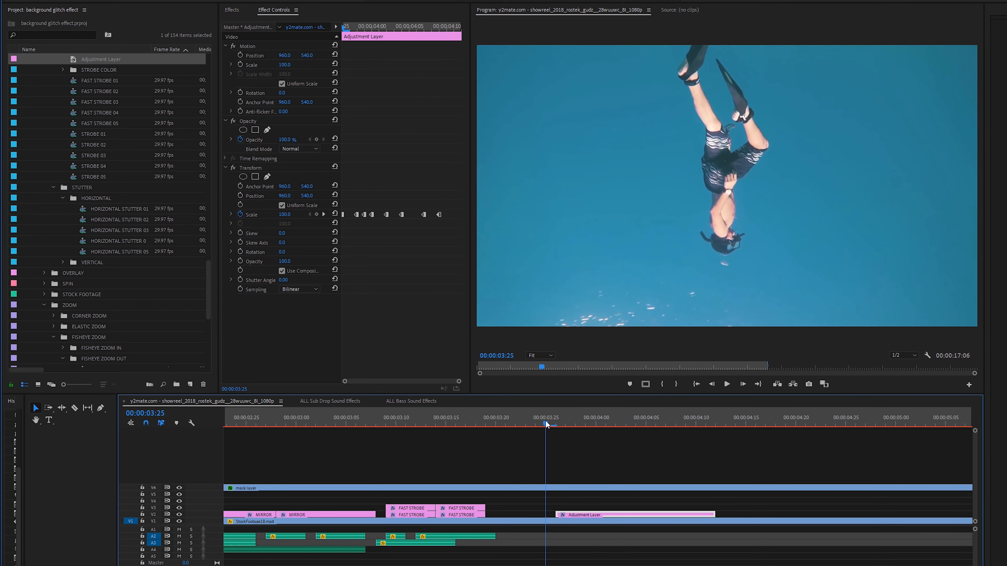
click(726, 384)
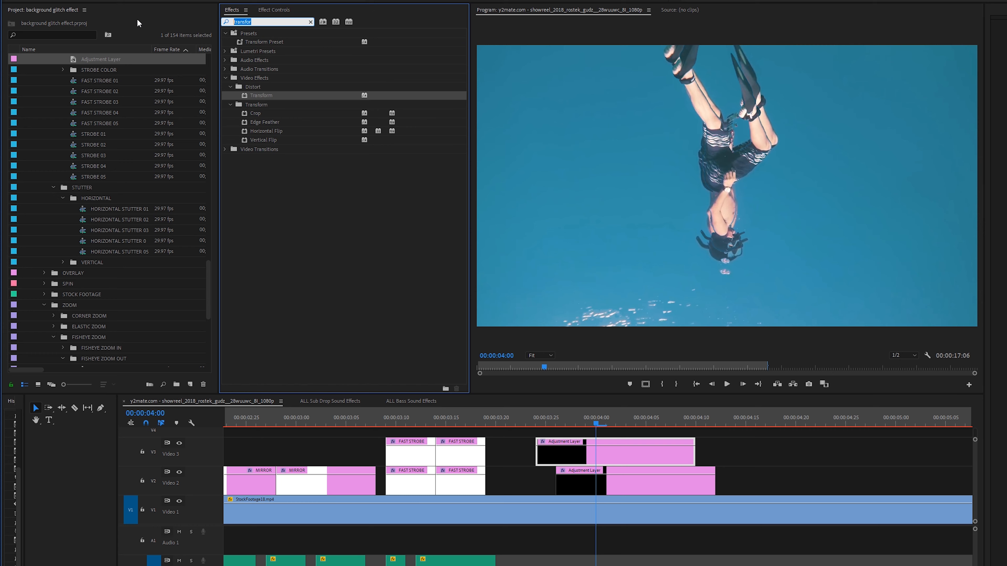
- Add a Levels effect to the adjustment layer
text(level)
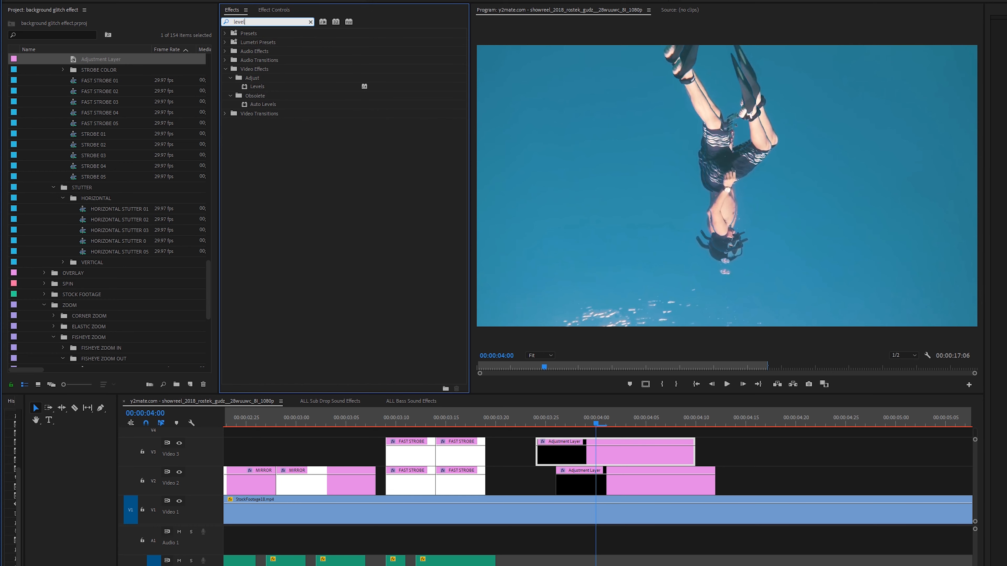
click(257, 86)
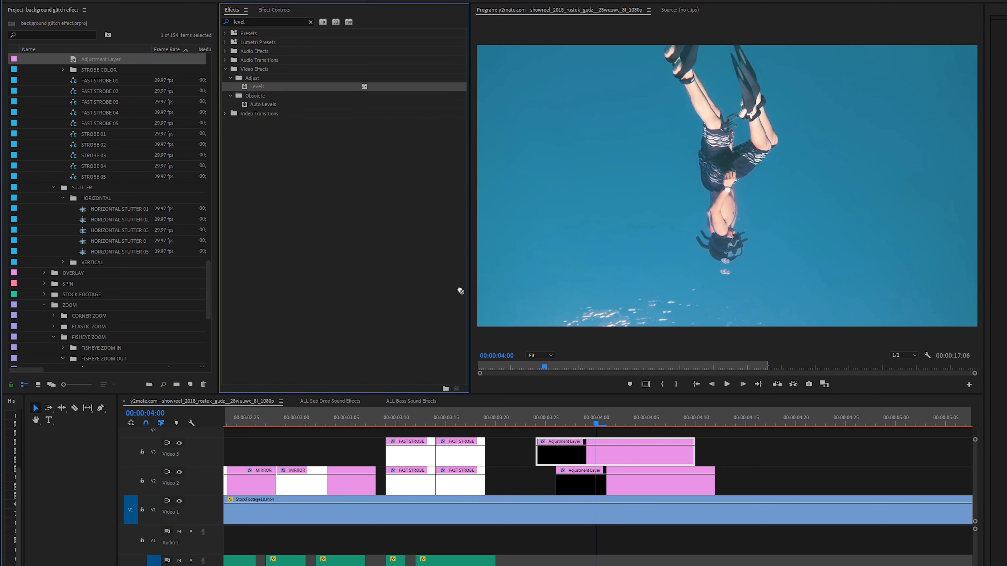
click(274, 10)
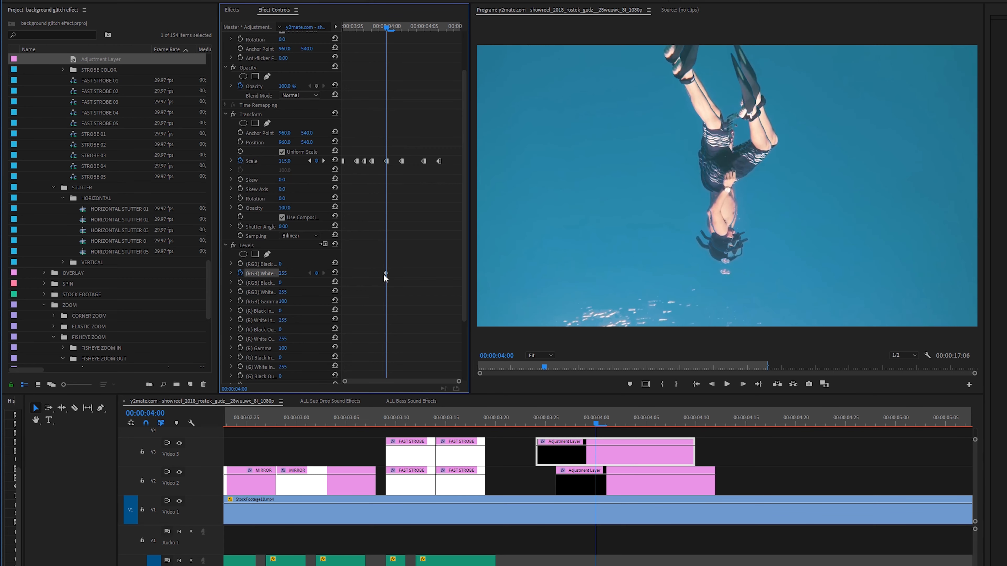
- Set the keyframes to Auto Bezier interpolation and move on to the beach clip
right_click(386, 274)
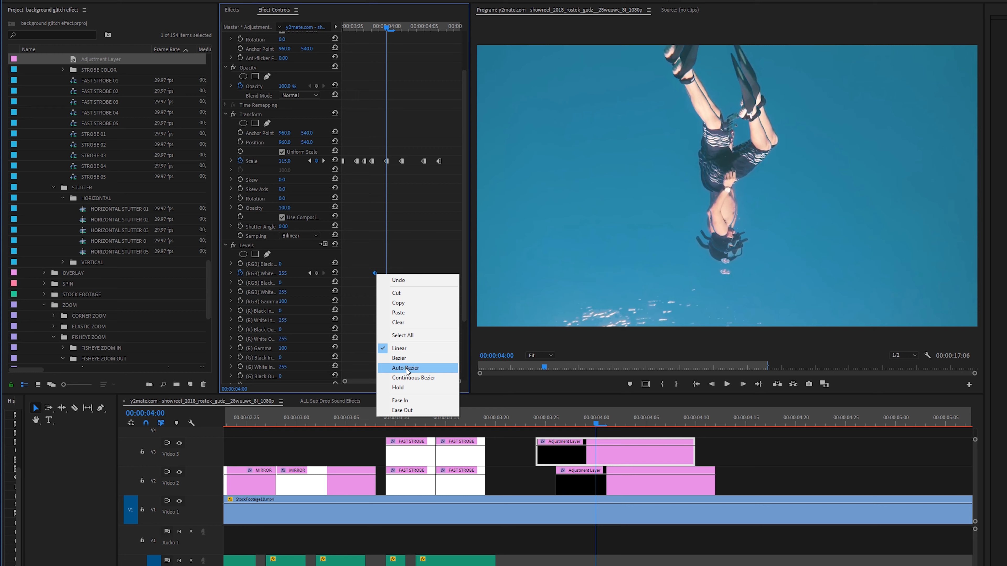
click(404, 368)
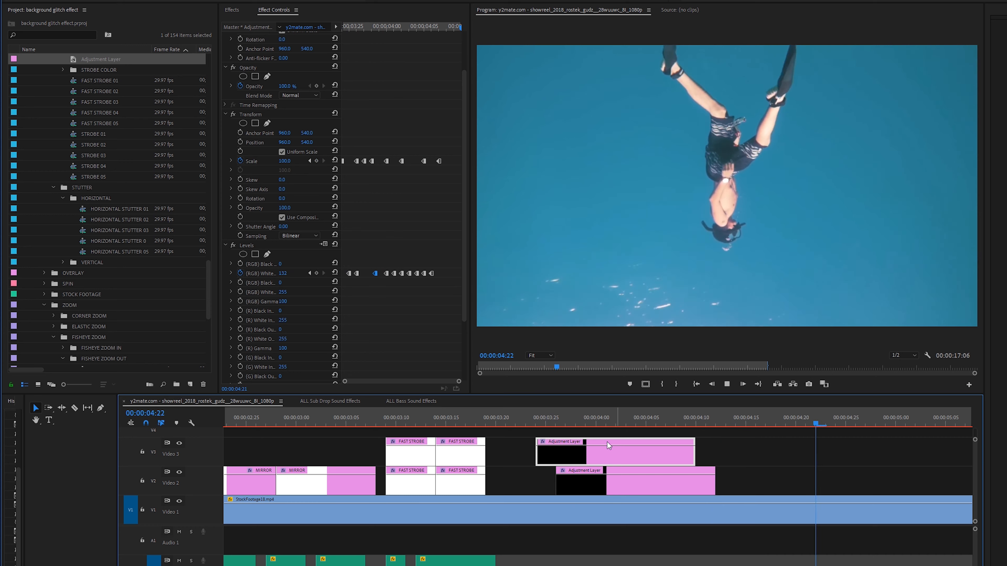
click(638, 421)
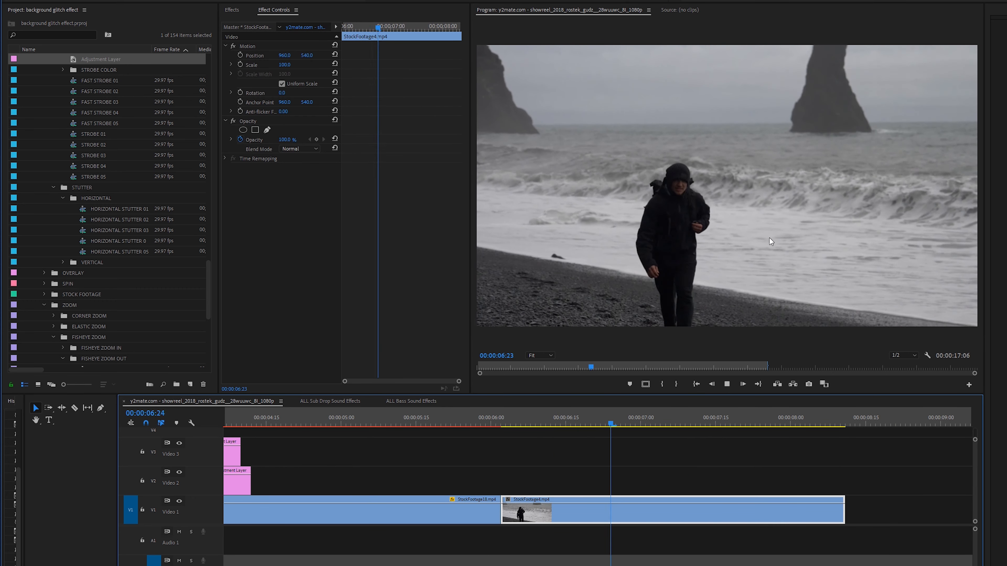
- Start a free-draw bezier opacity mask on the beach walker clip
click(536, 423)
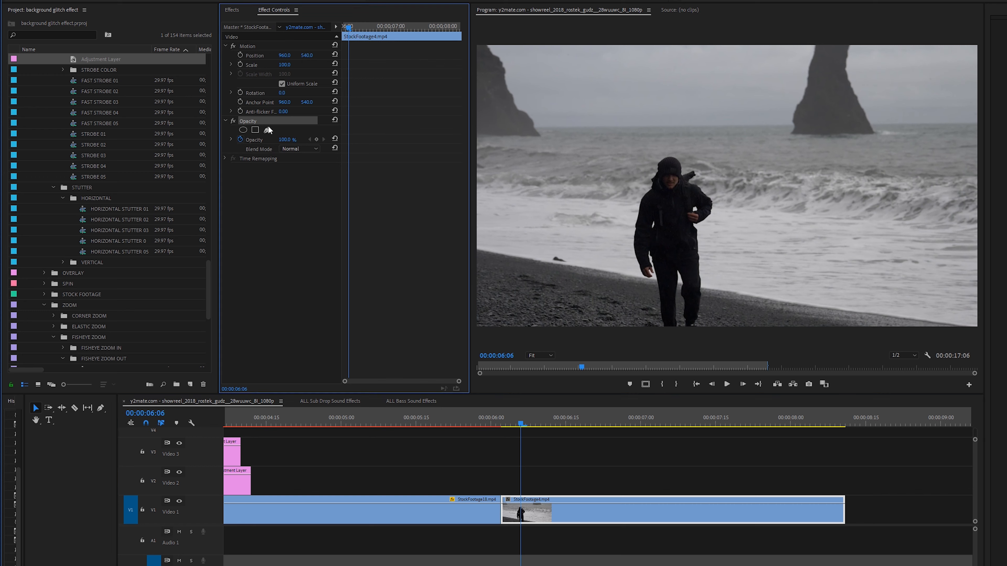
mouse_move(266, 131)
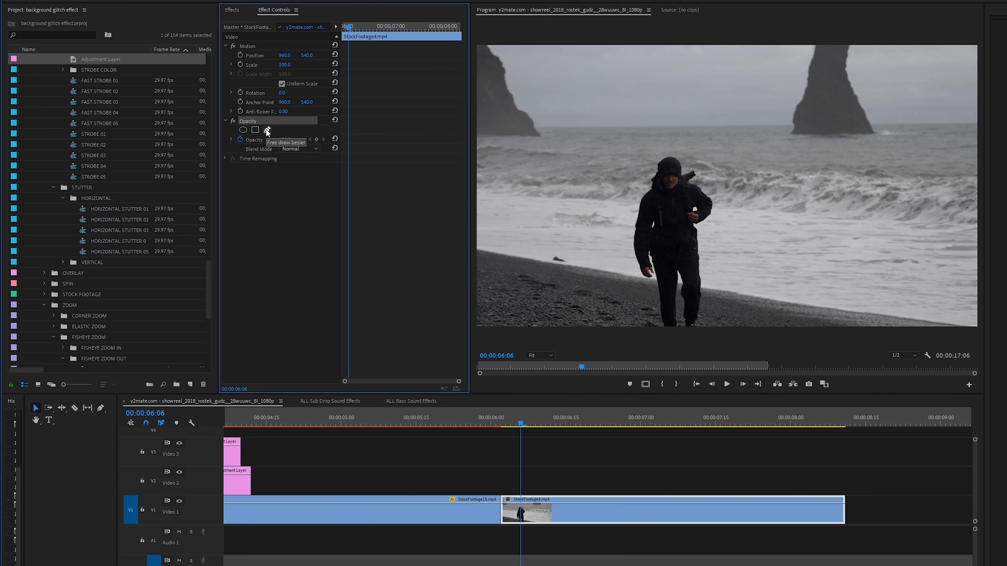
click(266, 130)
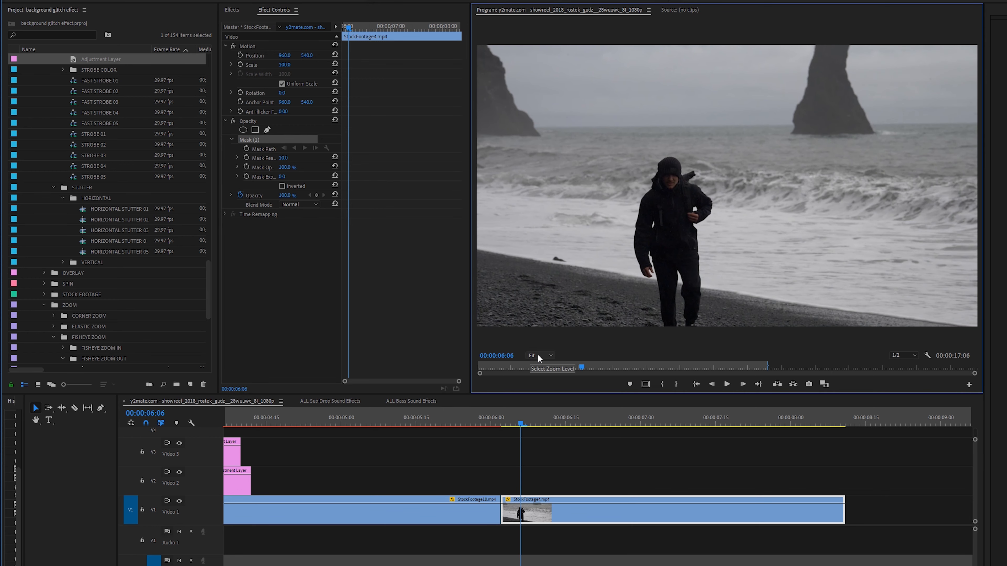
click(540, 356)
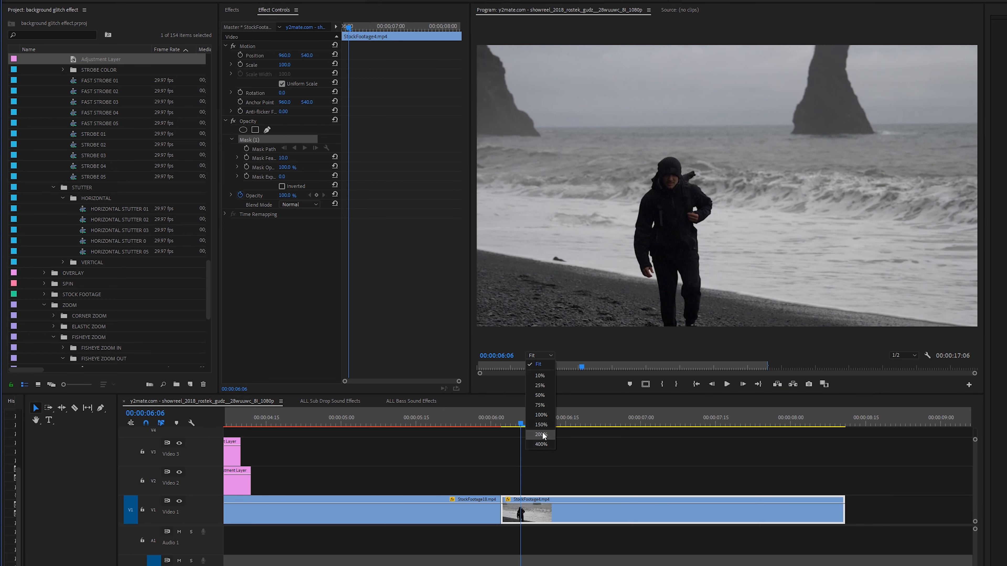
- At 200% zoom, trace mask points along the walker's legs and around his head and shoulders
click(538, 435)
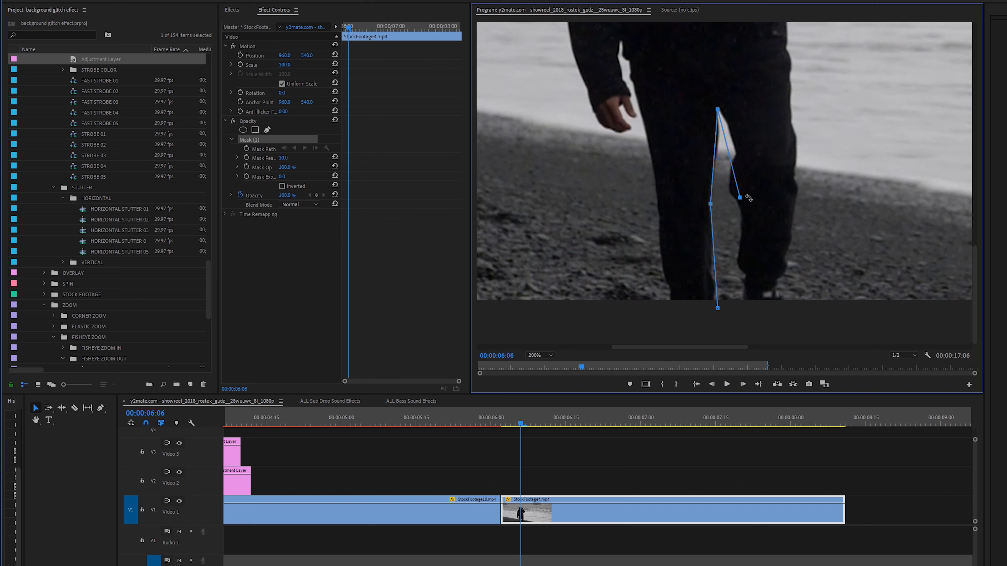
drag(744, 199, 784, 199)
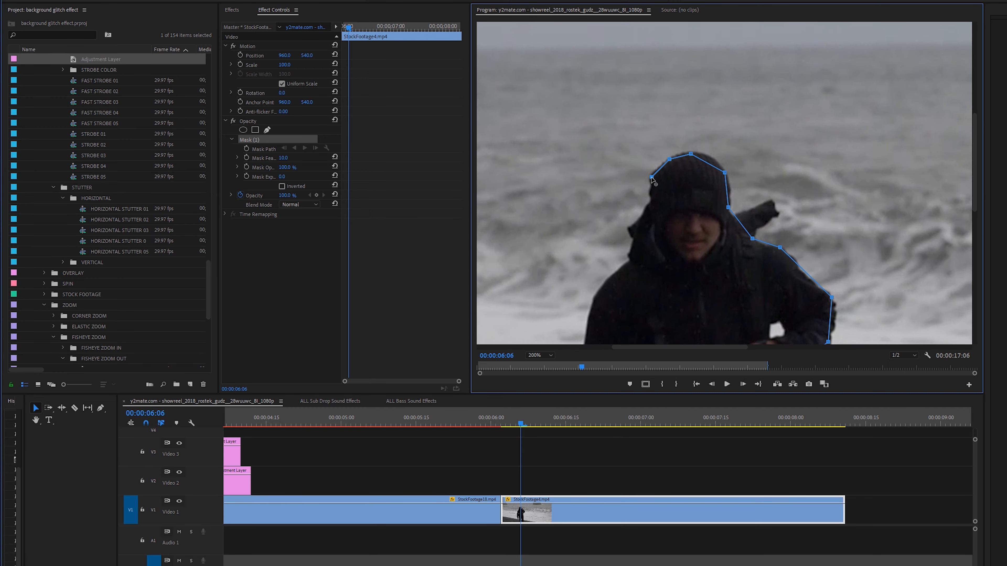
drag(652, 178, 629, 266)
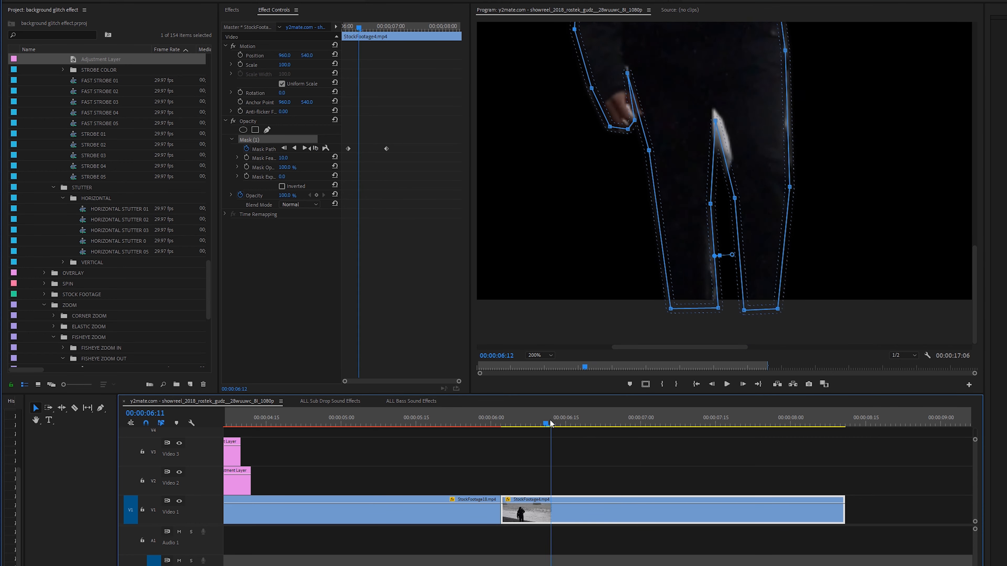
- Trim the end of the masked beach clip so it runs much shorter
click(577, 417)
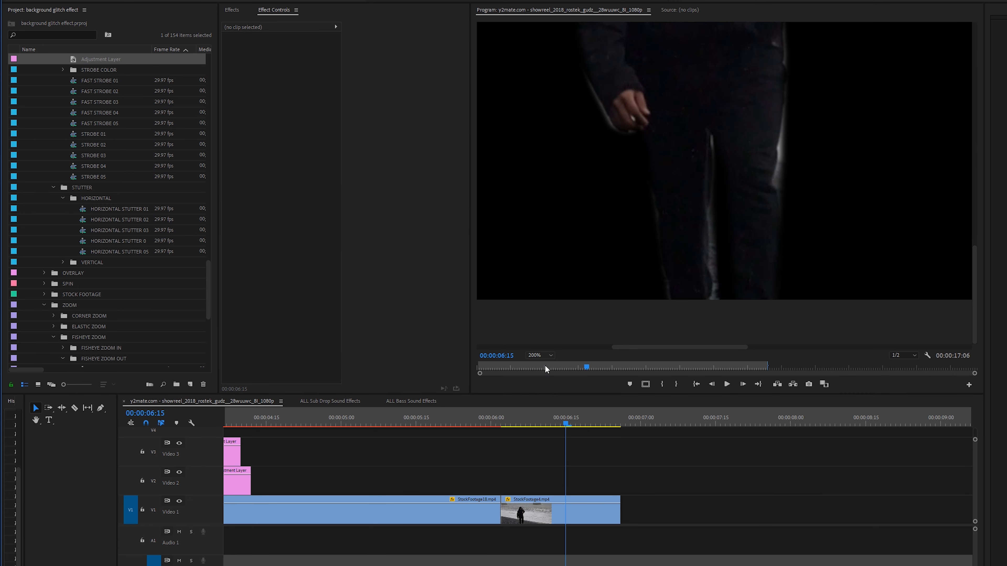
- Fit the preview to the whole frame and select the masked walker clip for duplicating to V2
click(538, 355)
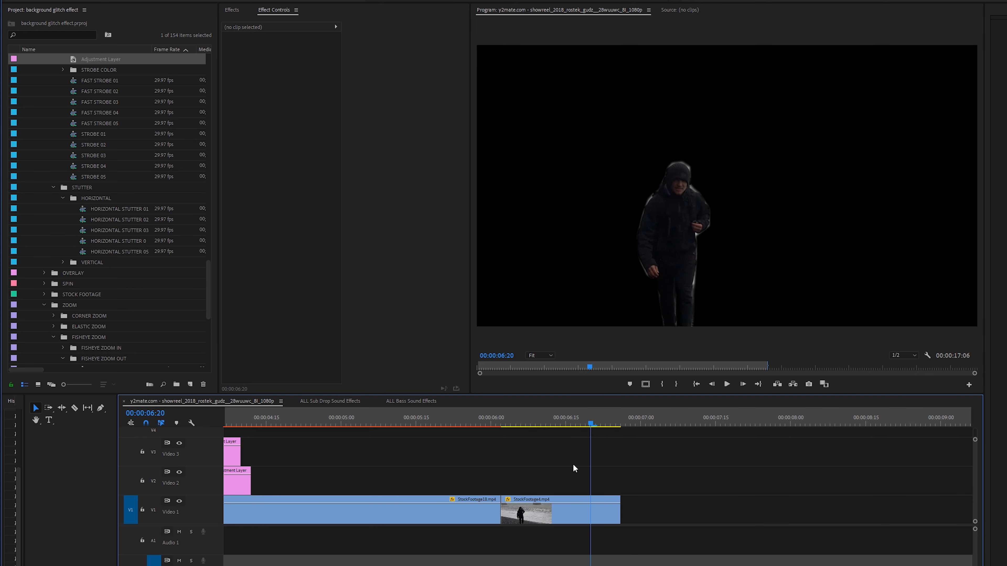
click(558, 510)
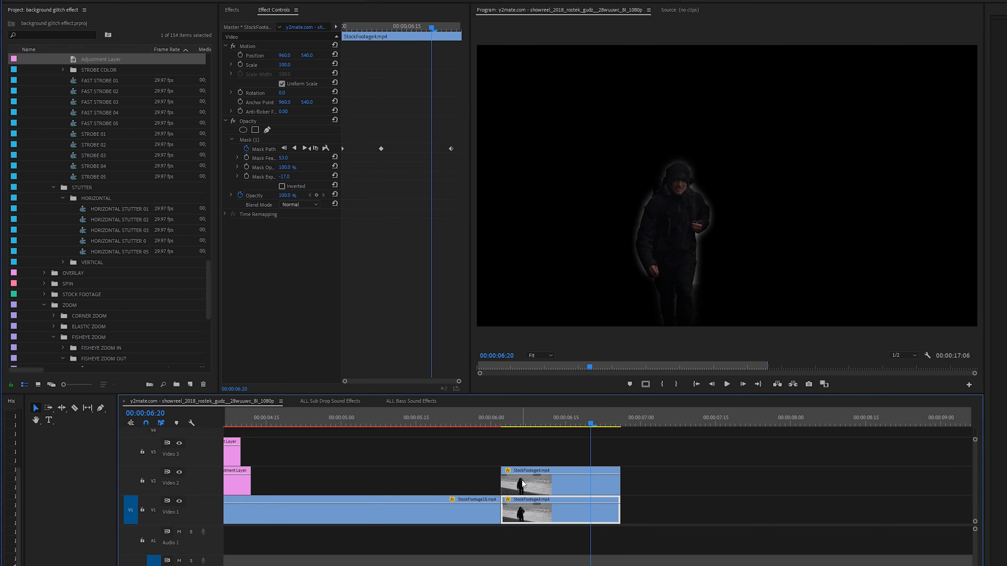
- Rename the copied walker clip to 'mask layer' and confirm
right_click(524, 483)
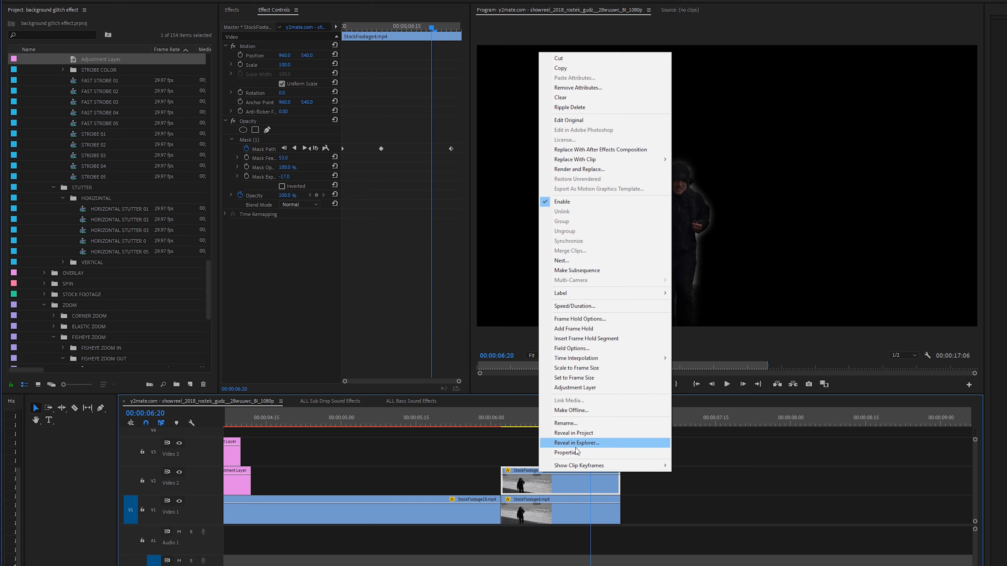
click(566, 423)
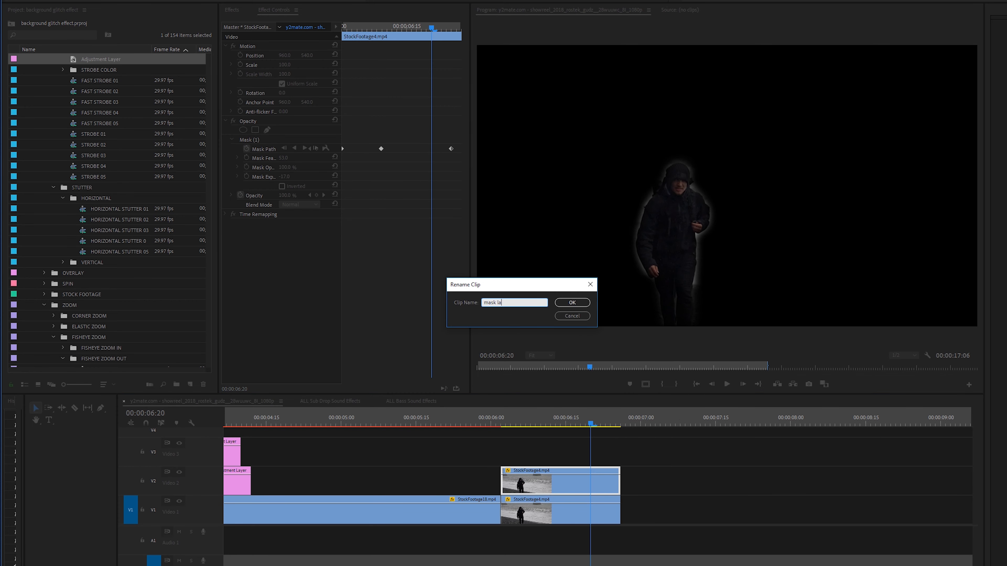
click(570, 303)
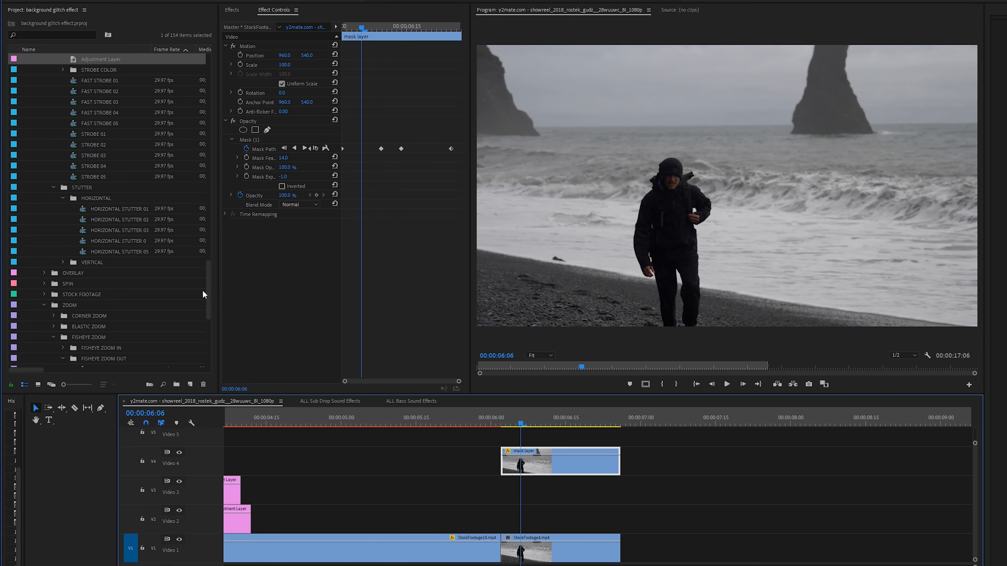
scroll(down, 3)
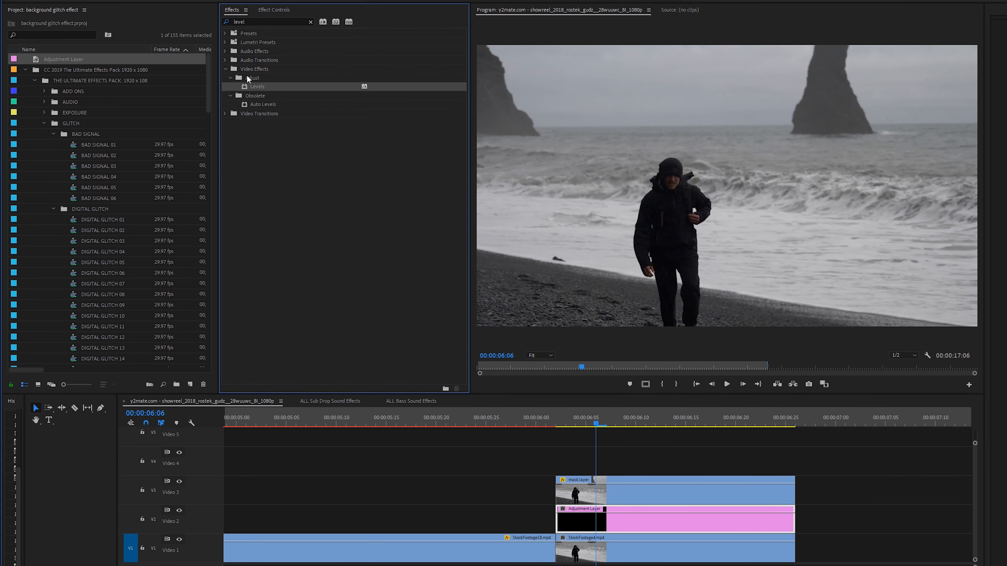
mouse_move(265, 30)
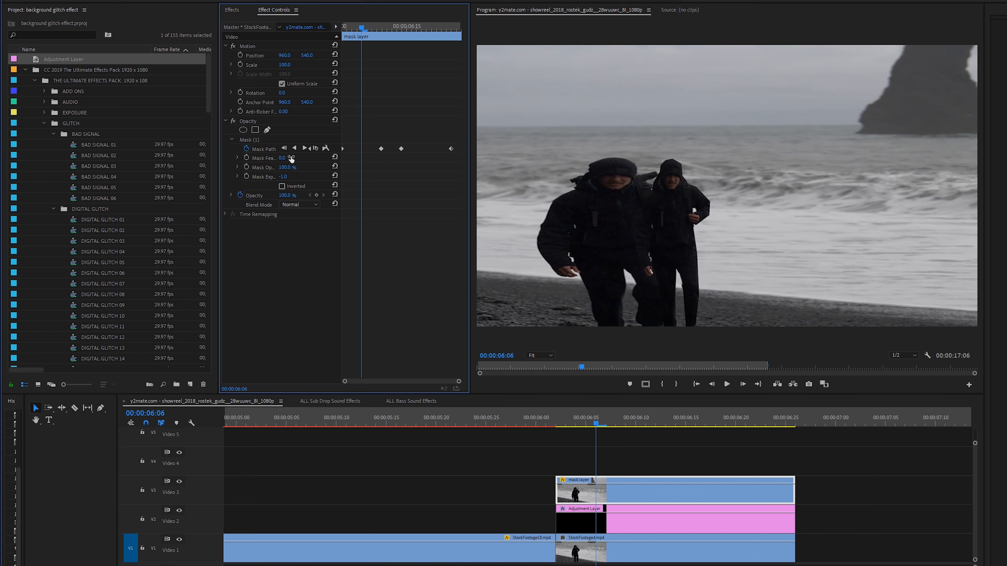
mouse_move(558, 431)
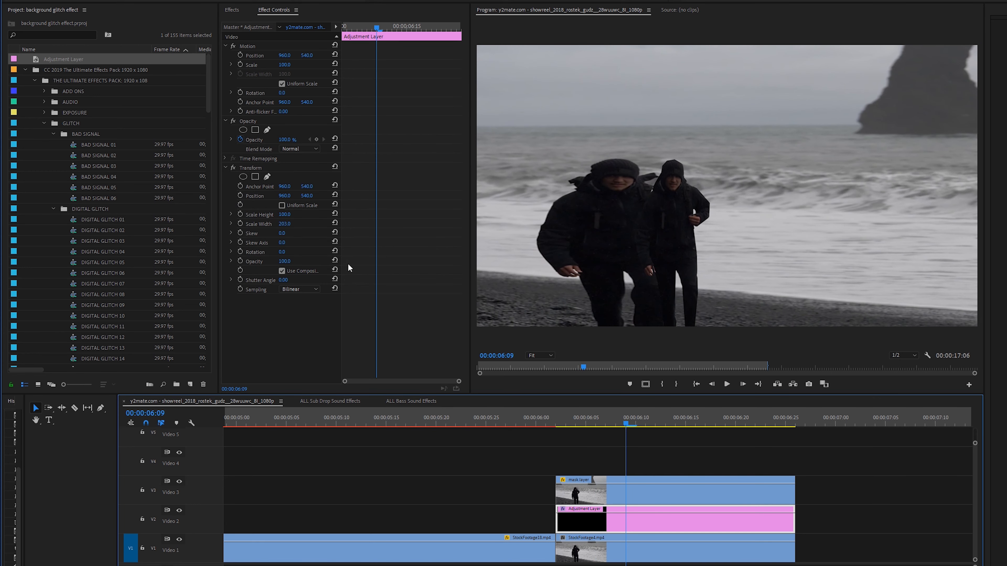
mouse_move(255, 176)
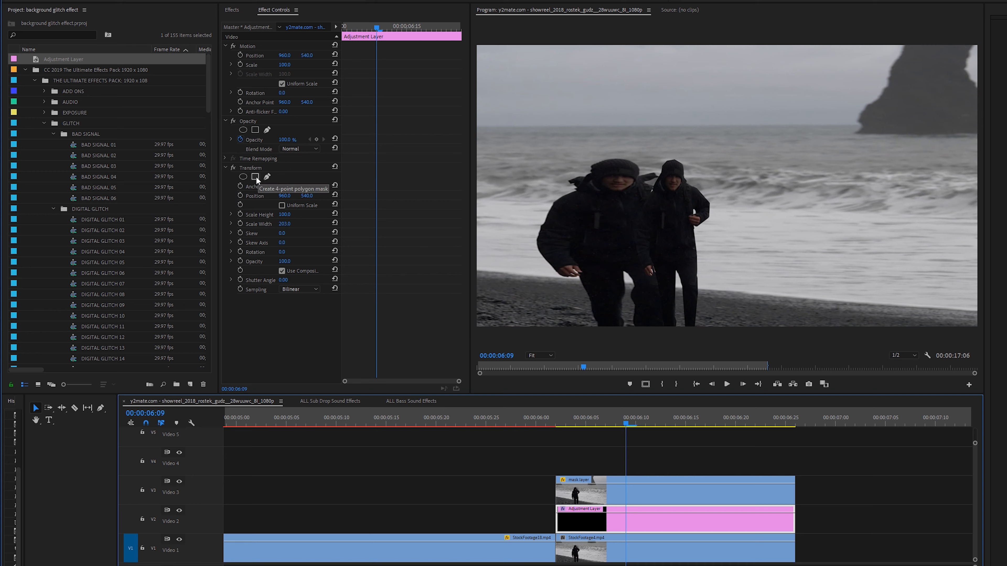
- Add a 4-point rectangle mask to Transform and place it over the walker's upper body
click(255, 177)
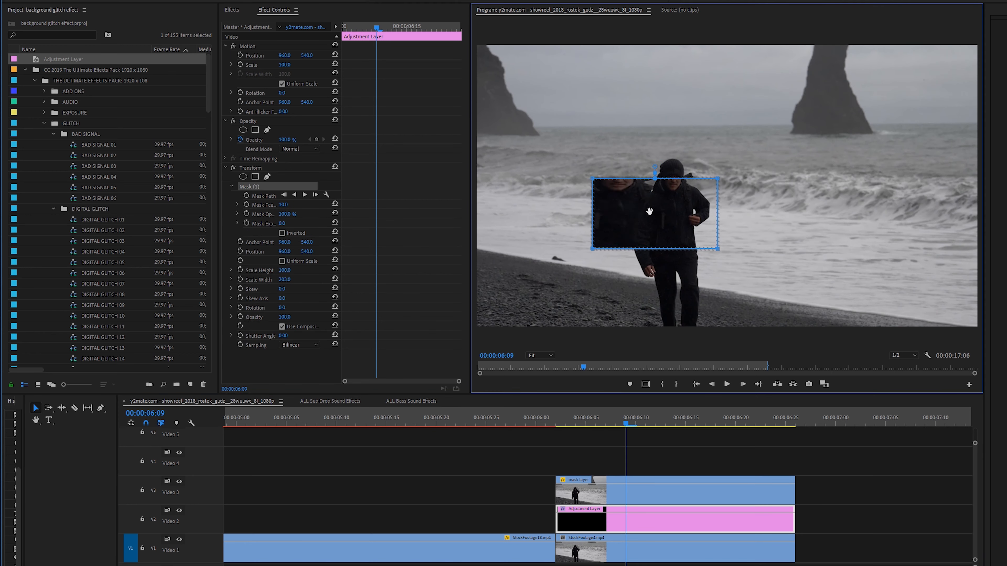
drag(654, 214, 601, 177)
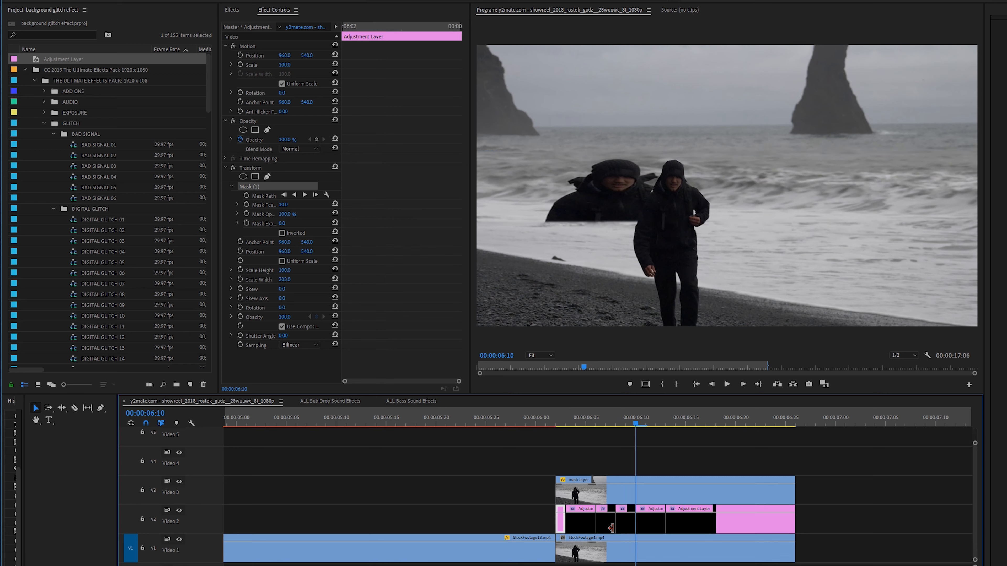
- Delete alternate chopped adjustment-layer pieces to leave gaps in the stutter section
click(678, 522)
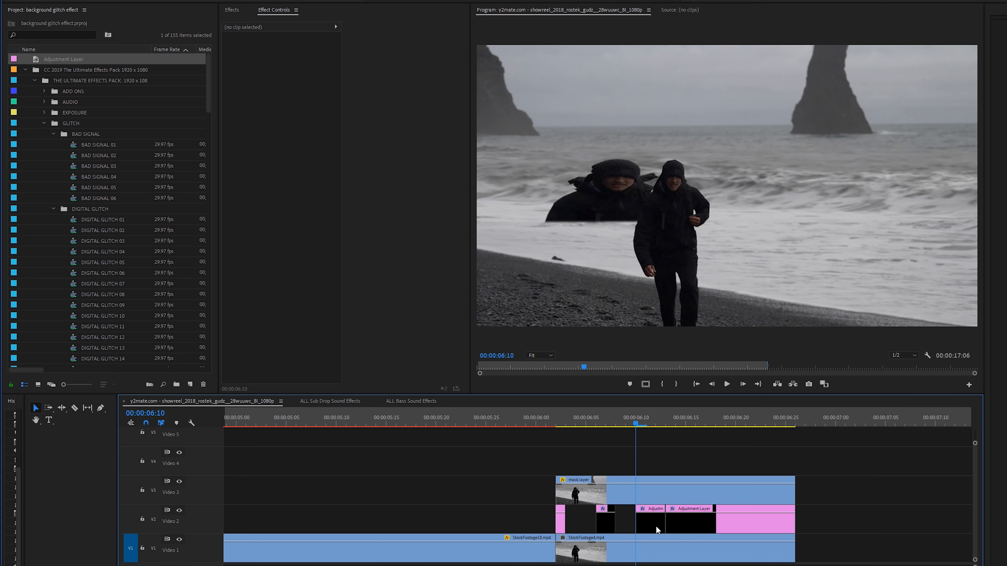
click(650, 521)
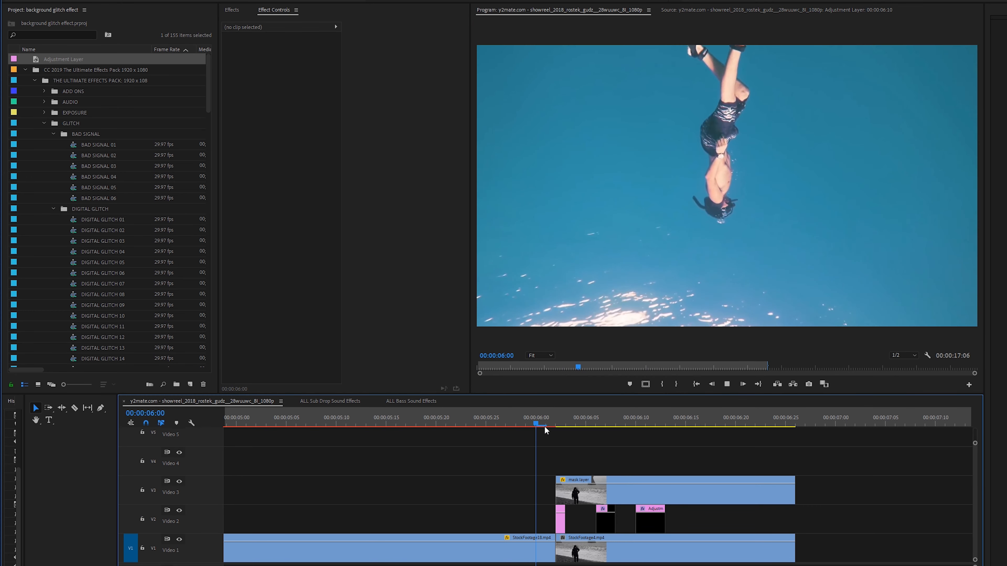
- Scrub back to the start of the stutter section and inspect a remaining piece's mask
drag(536, 423, 616, 423)
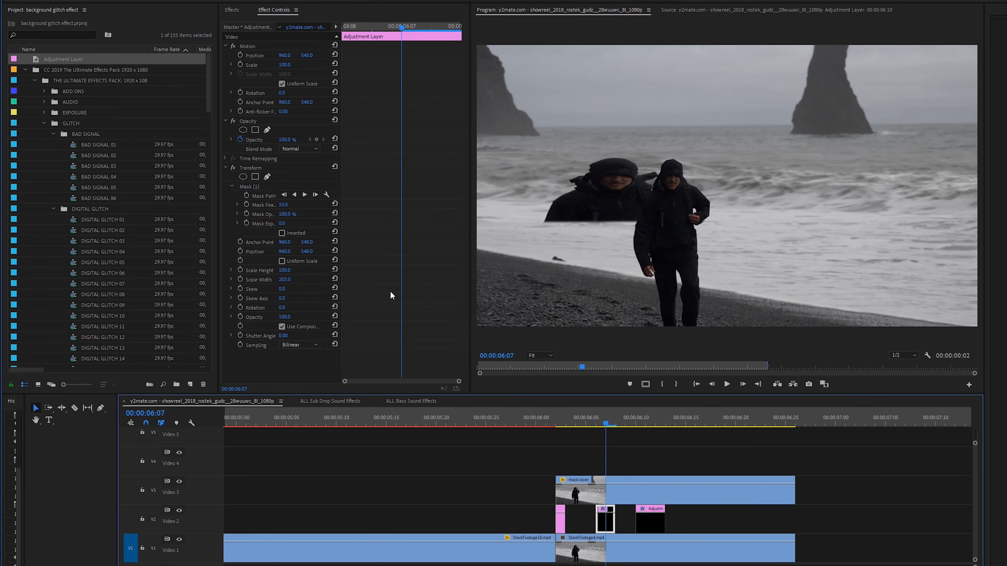
click(252, 186)
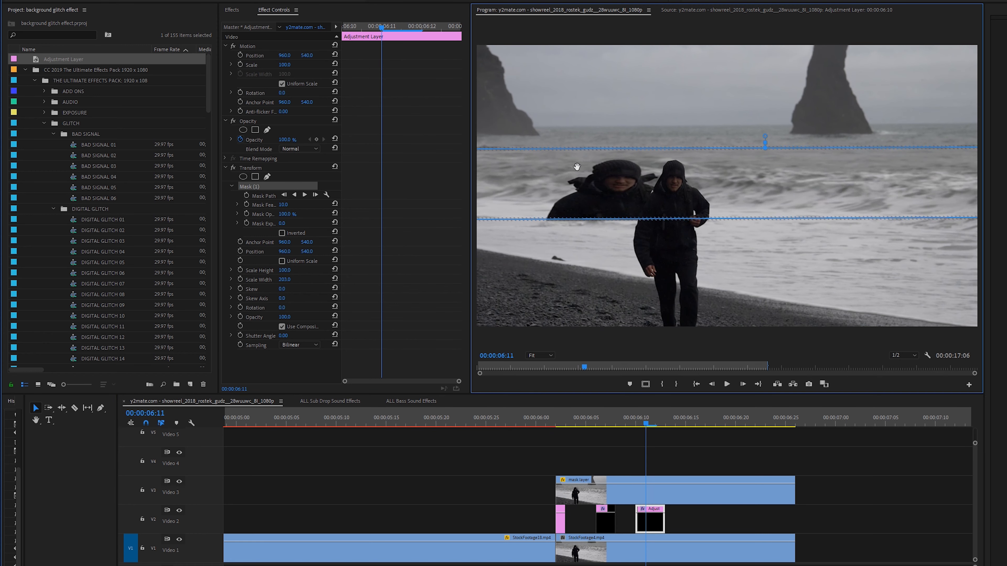
click(555, 425)
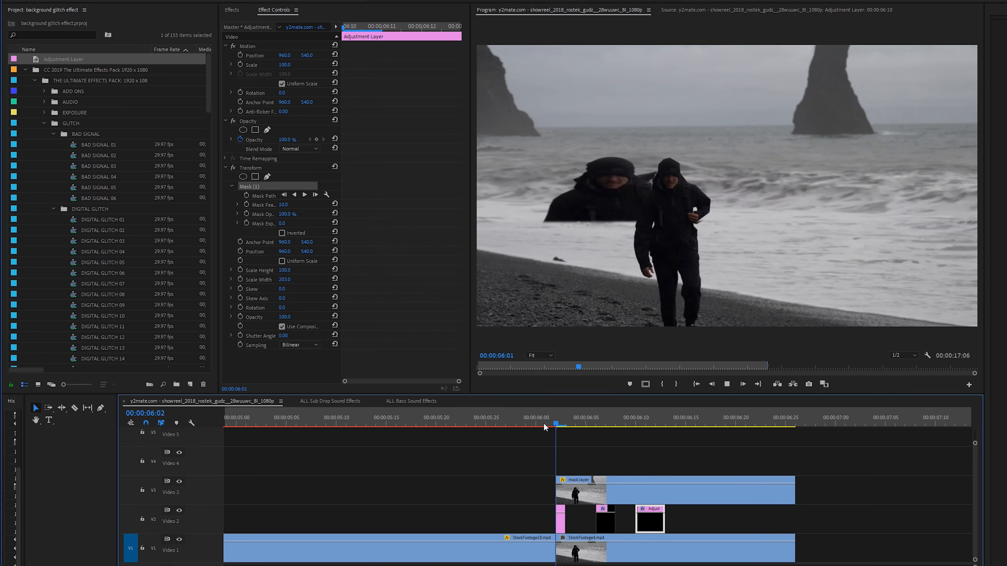